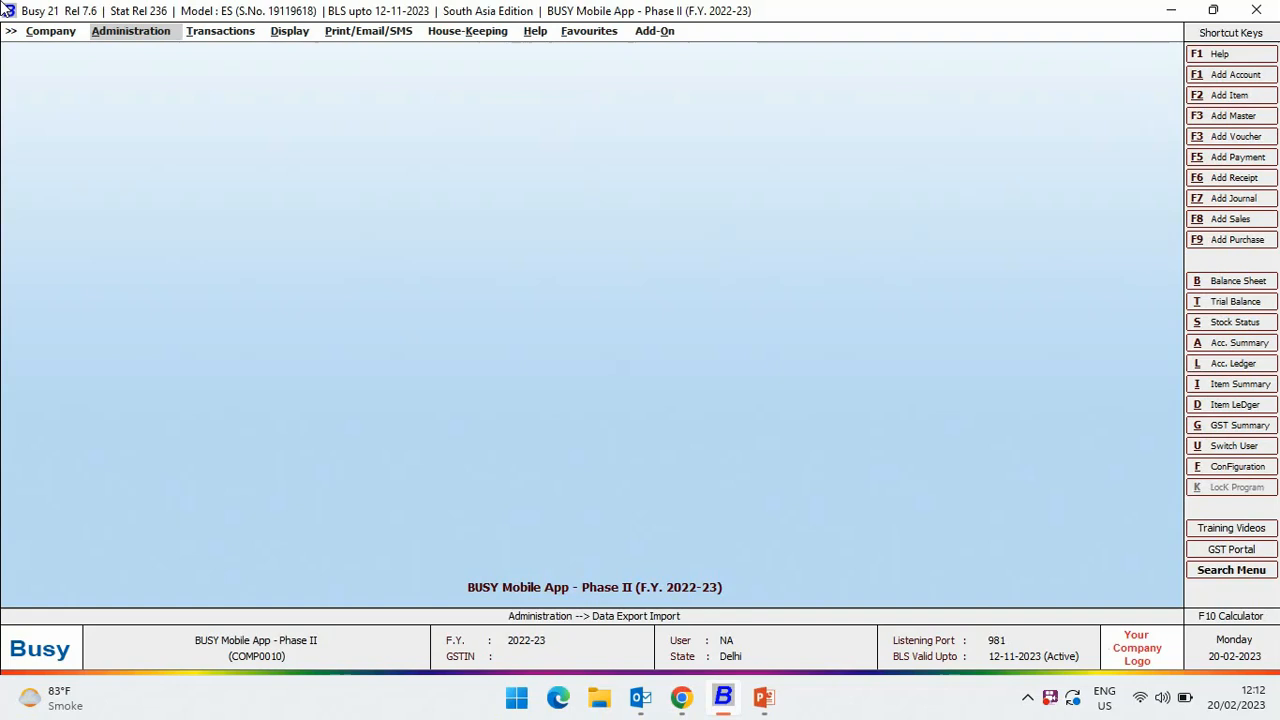
Open the General page under Administration > Configuration > Features / Options
click(131, 30)
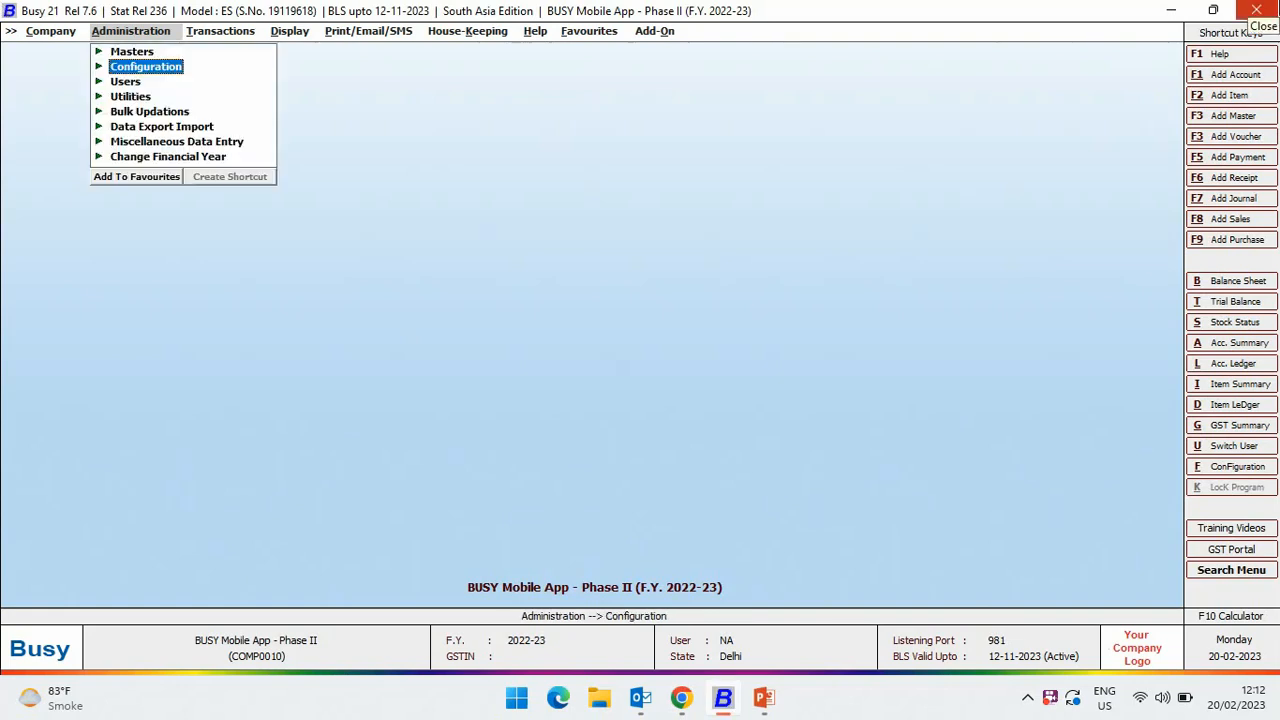
click(145, 66)
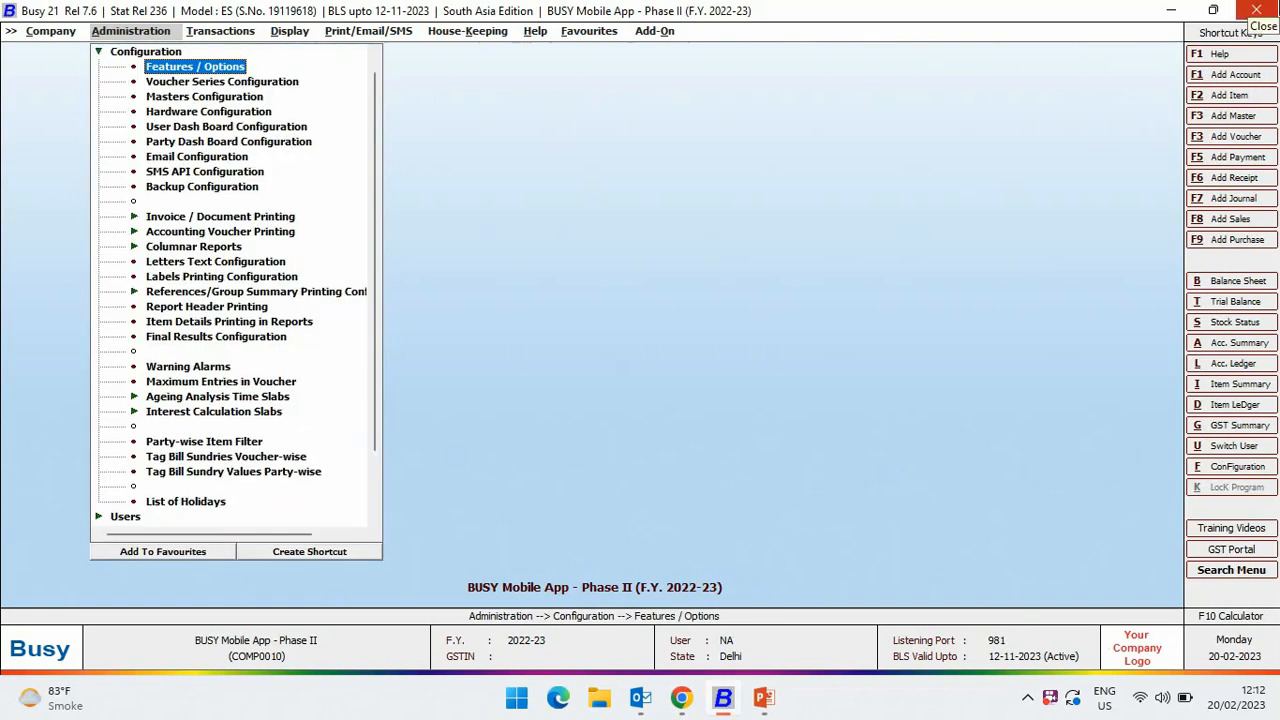
click(195, 66)
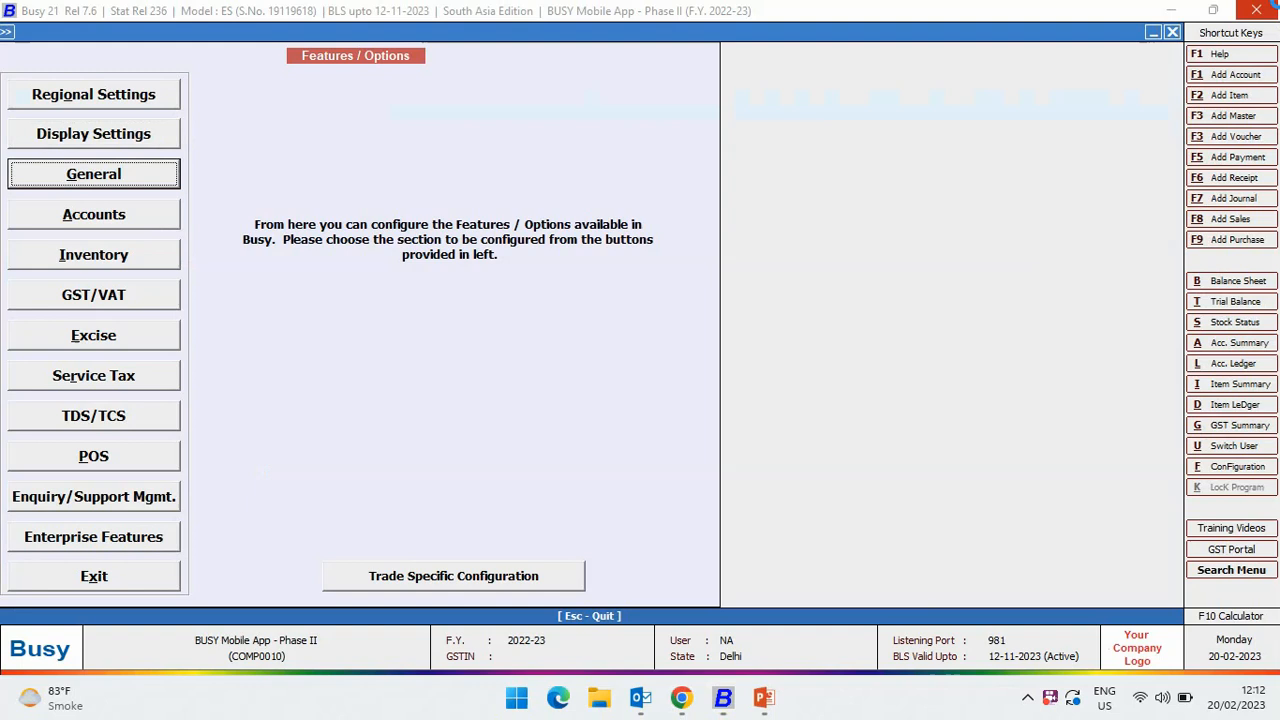
click(93, 173)
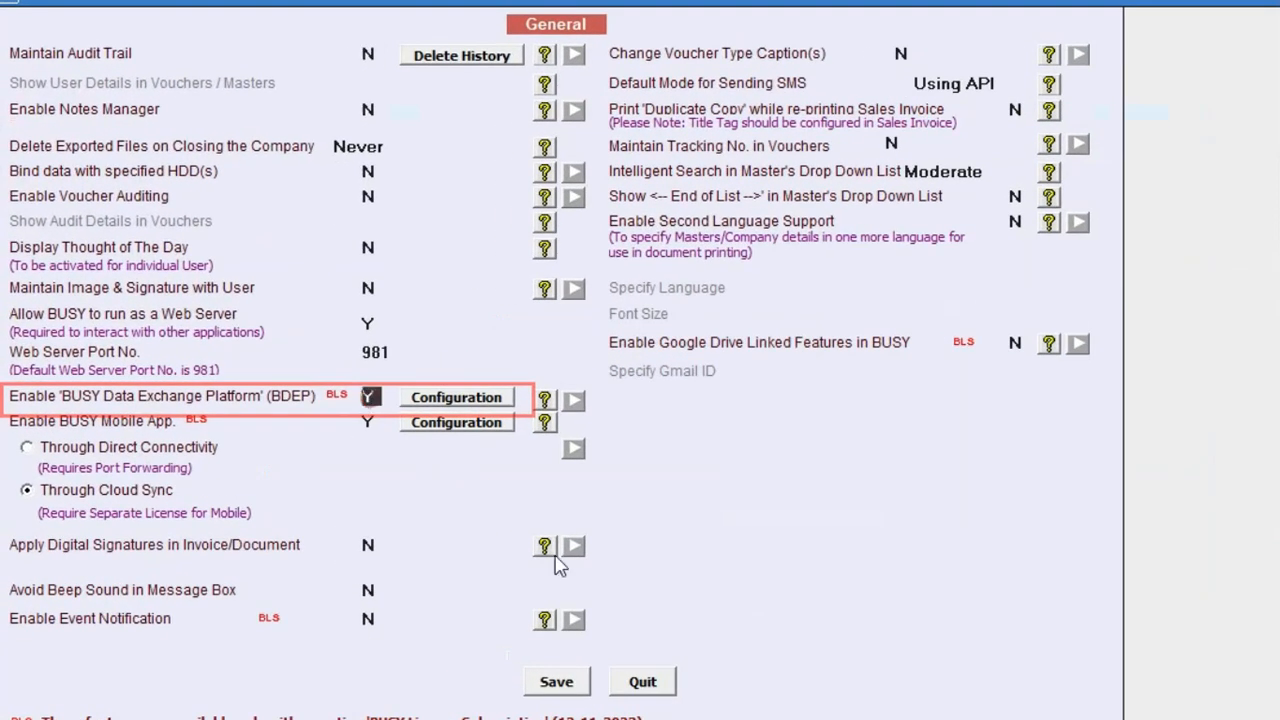
Close the General settings screen to reach the Cloud Sync upload options
click(456, 397)
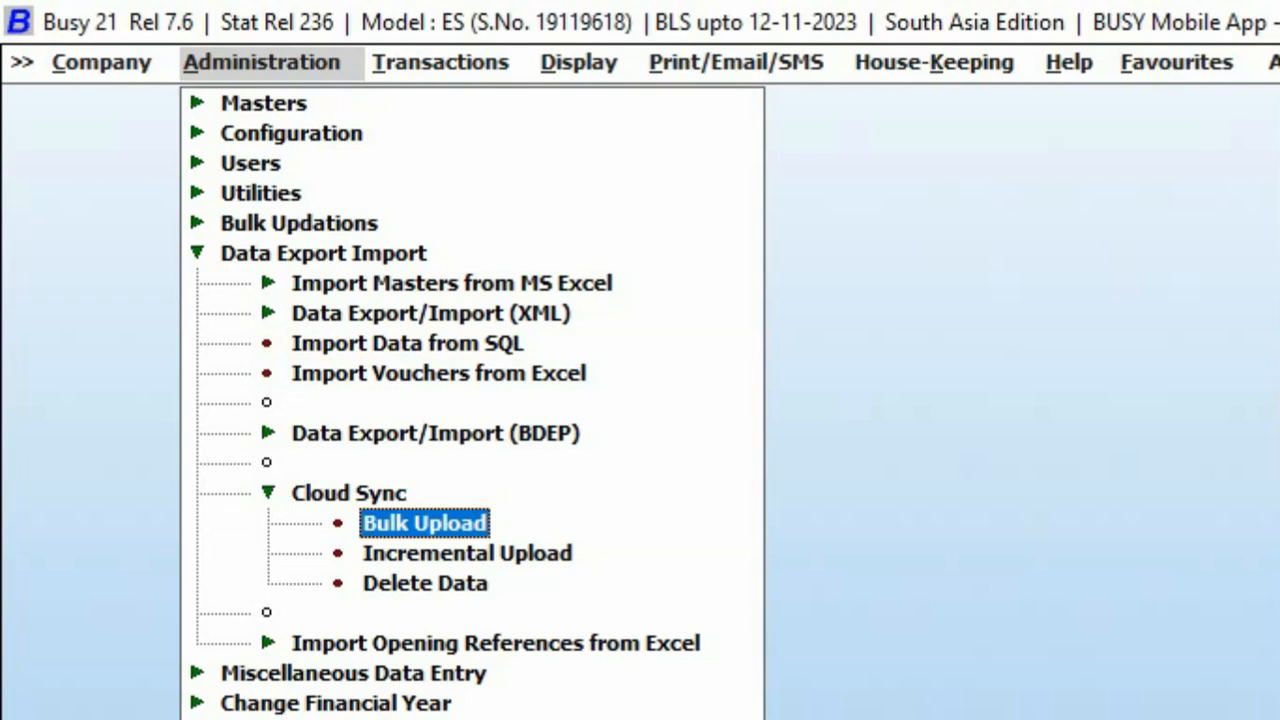
Run a File Transfer bulk upload to the Cloud Sync server and dismiss the success message
click(424, 522)
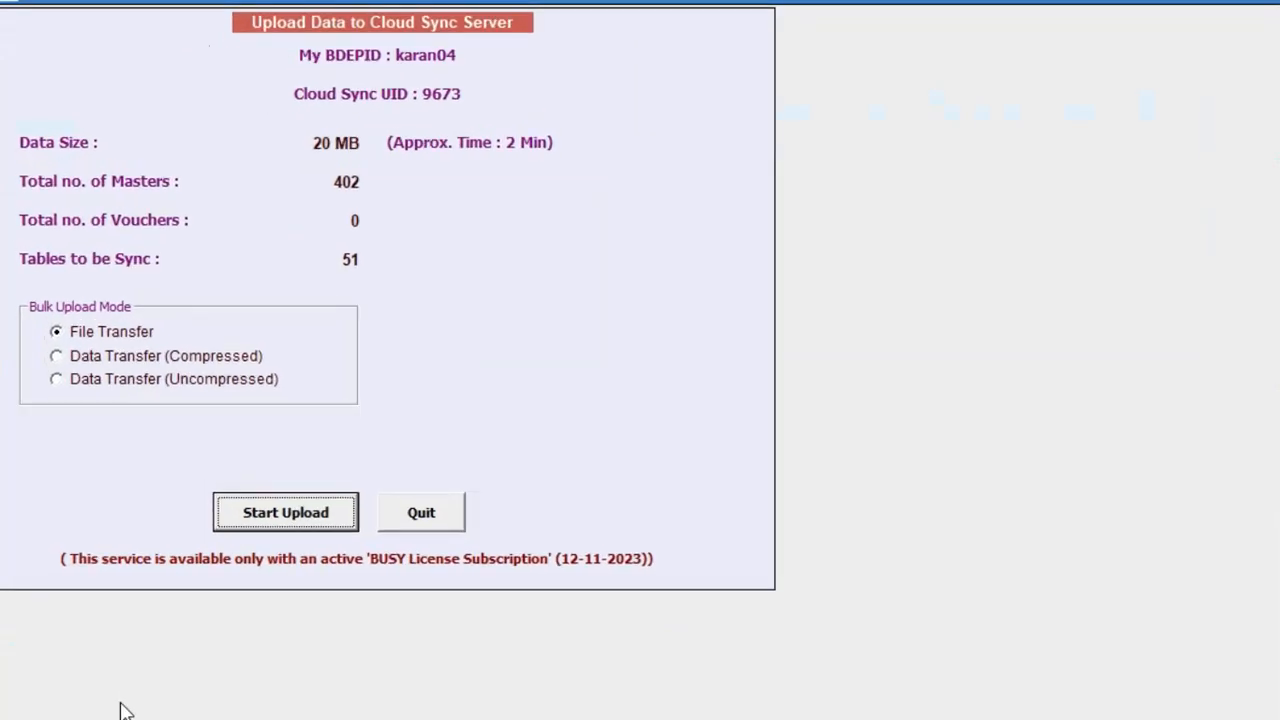
click(285, 512)
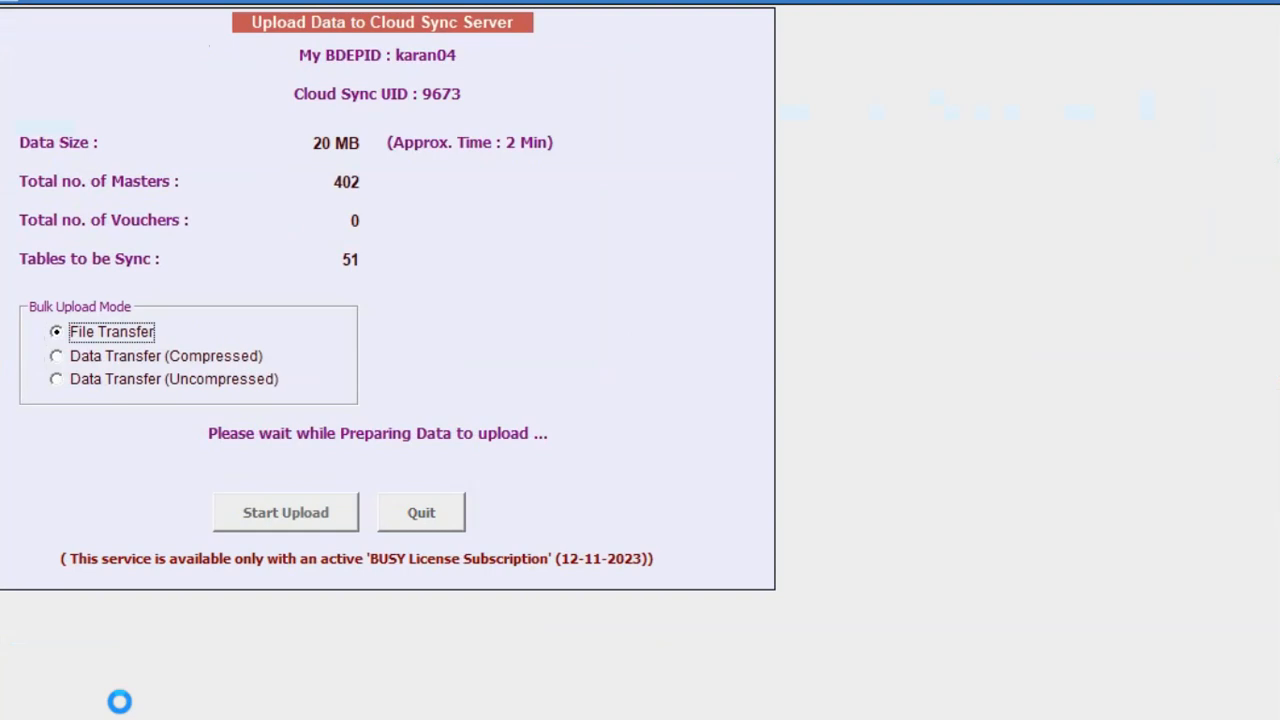
click(285, 512)
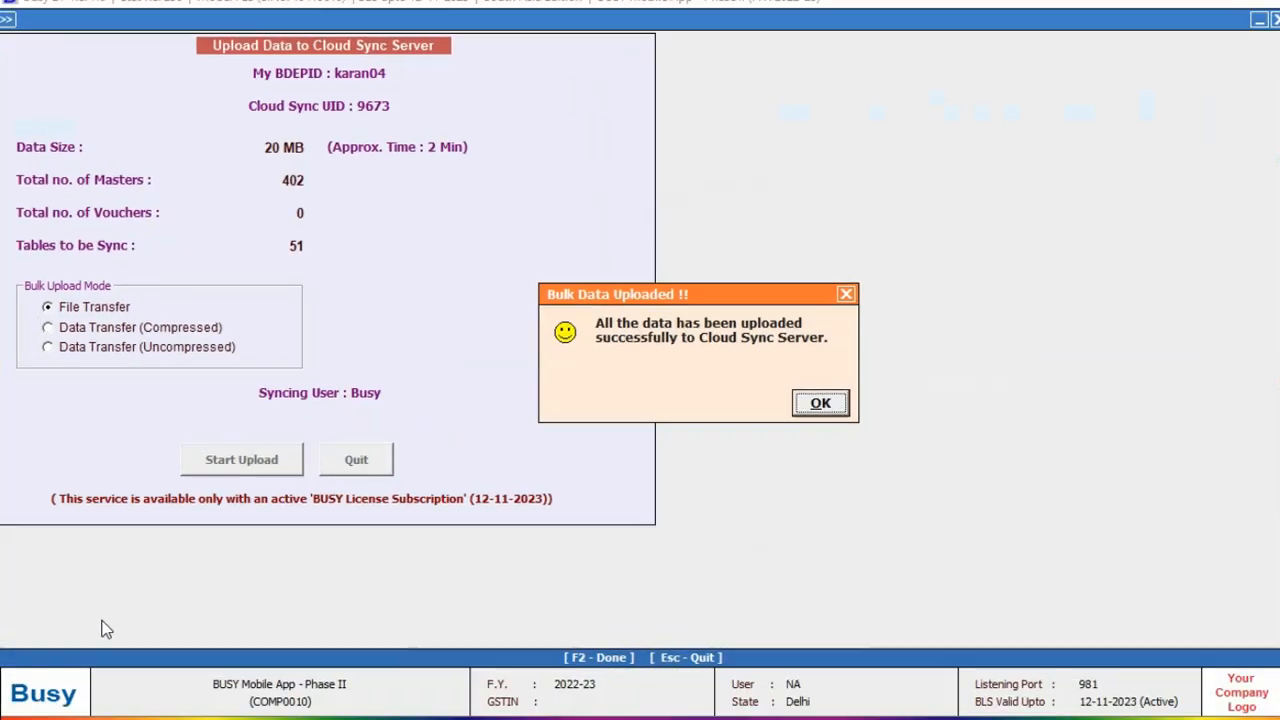
click(819, 402)
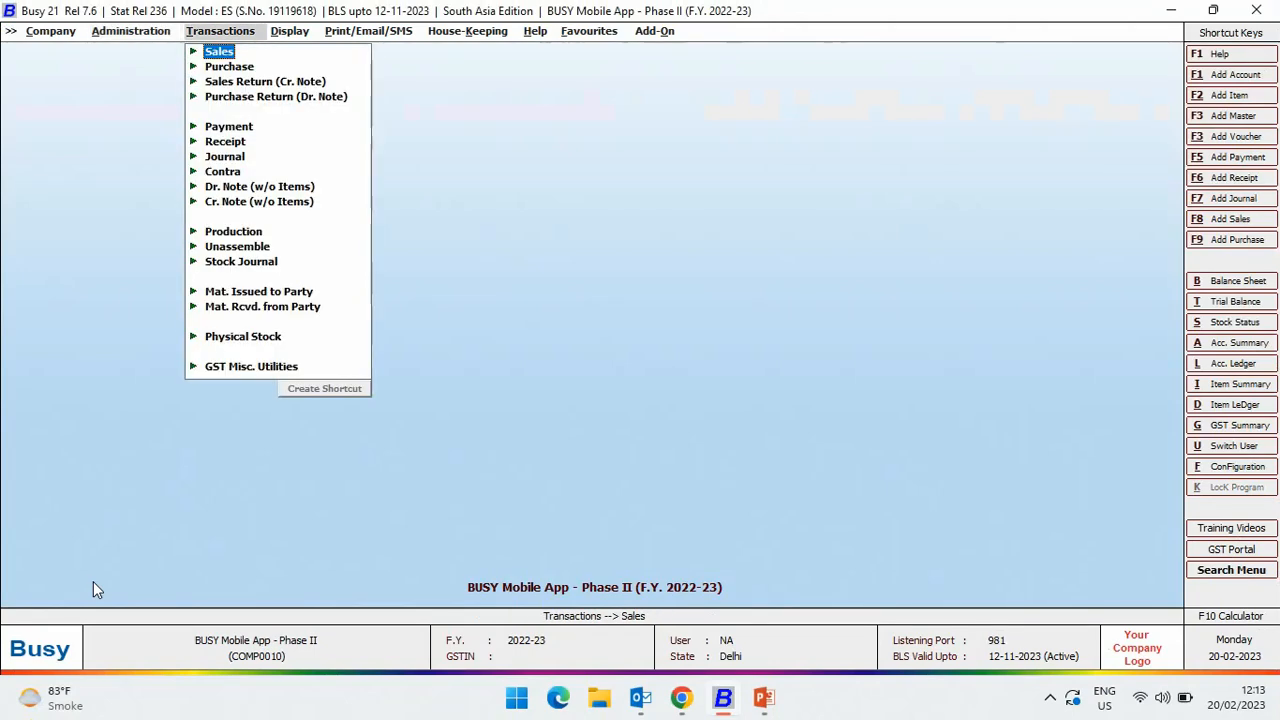
Add and save a sales voucher to Busy Infotech Pvt. Ltd. for BUSY 18 and BUSY 21
click(218, 51)
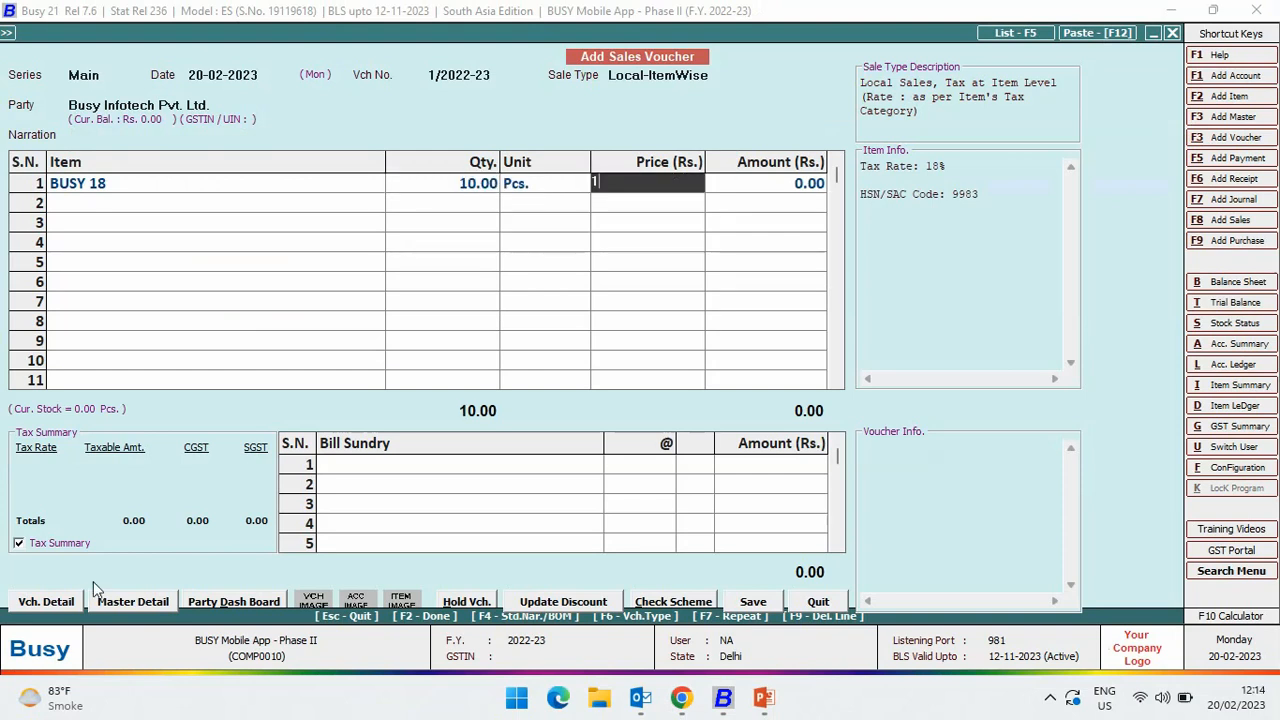
text(100000.00)
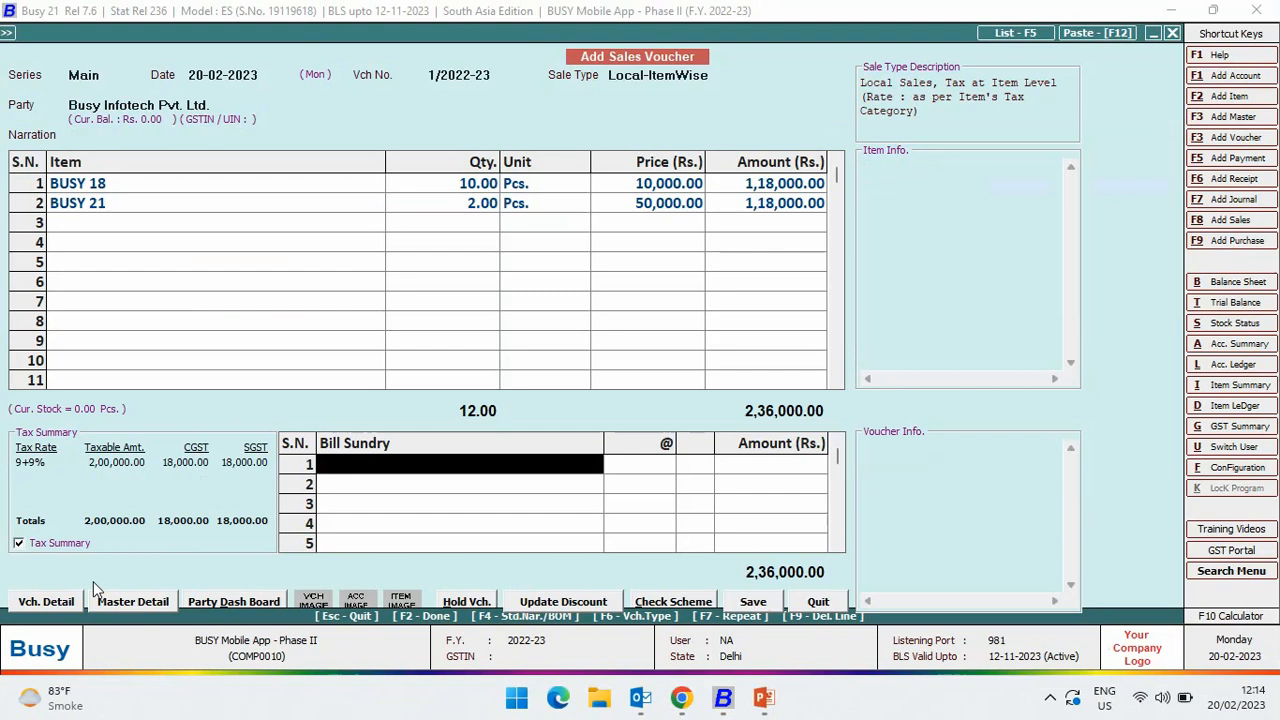
click(752, 601)
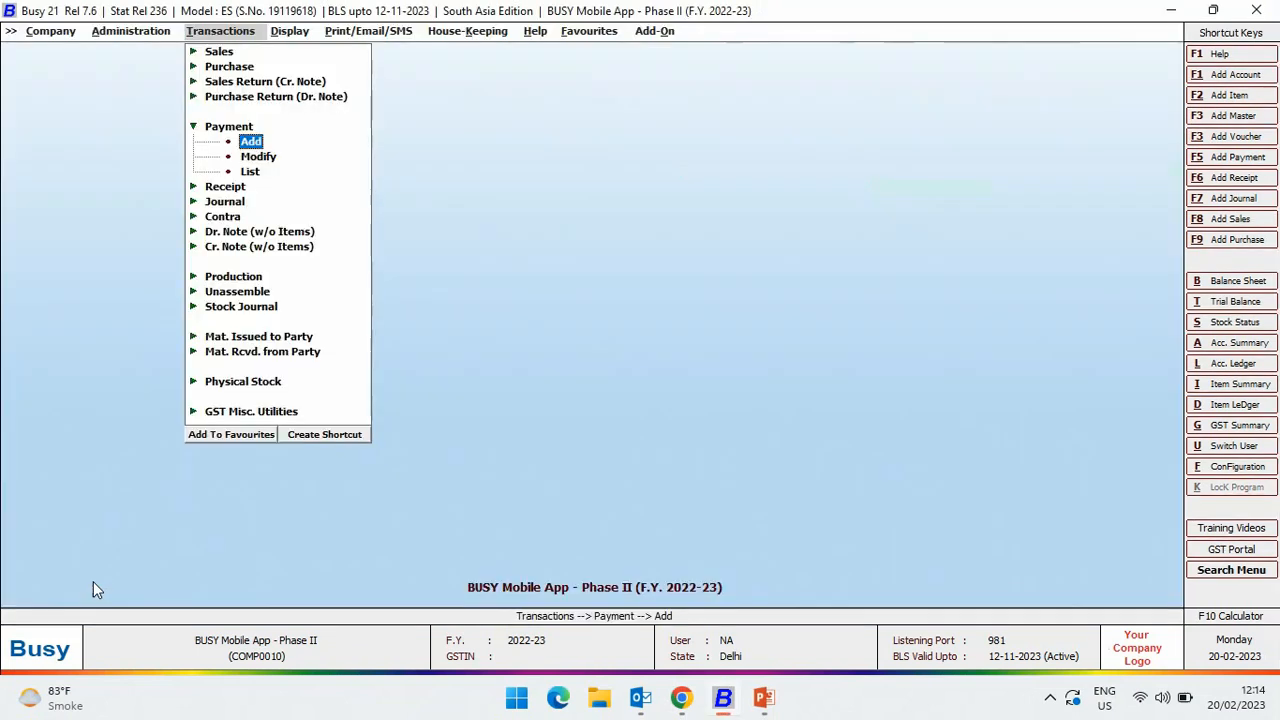
Add a payment voucher with GST Nature Not Applicable, crediting Cash for Conveyance Expenses
click(251, 141)
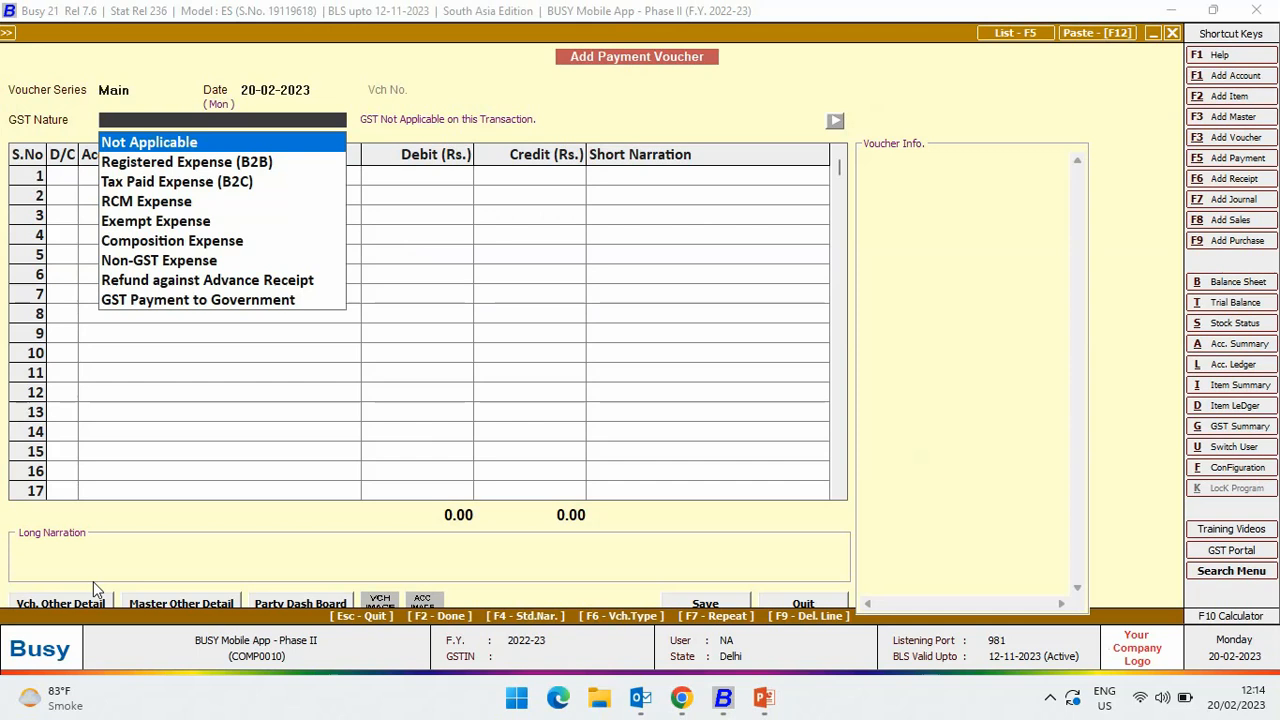
click(148, 141)
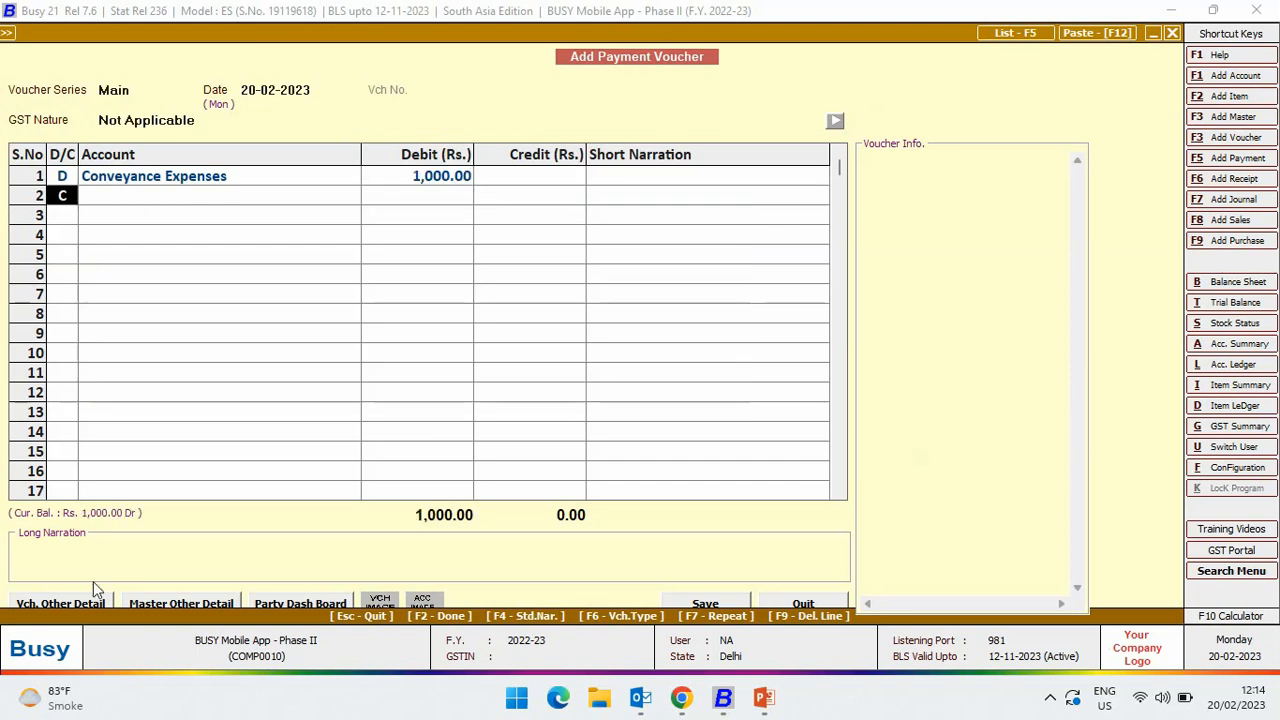
text(Cash)
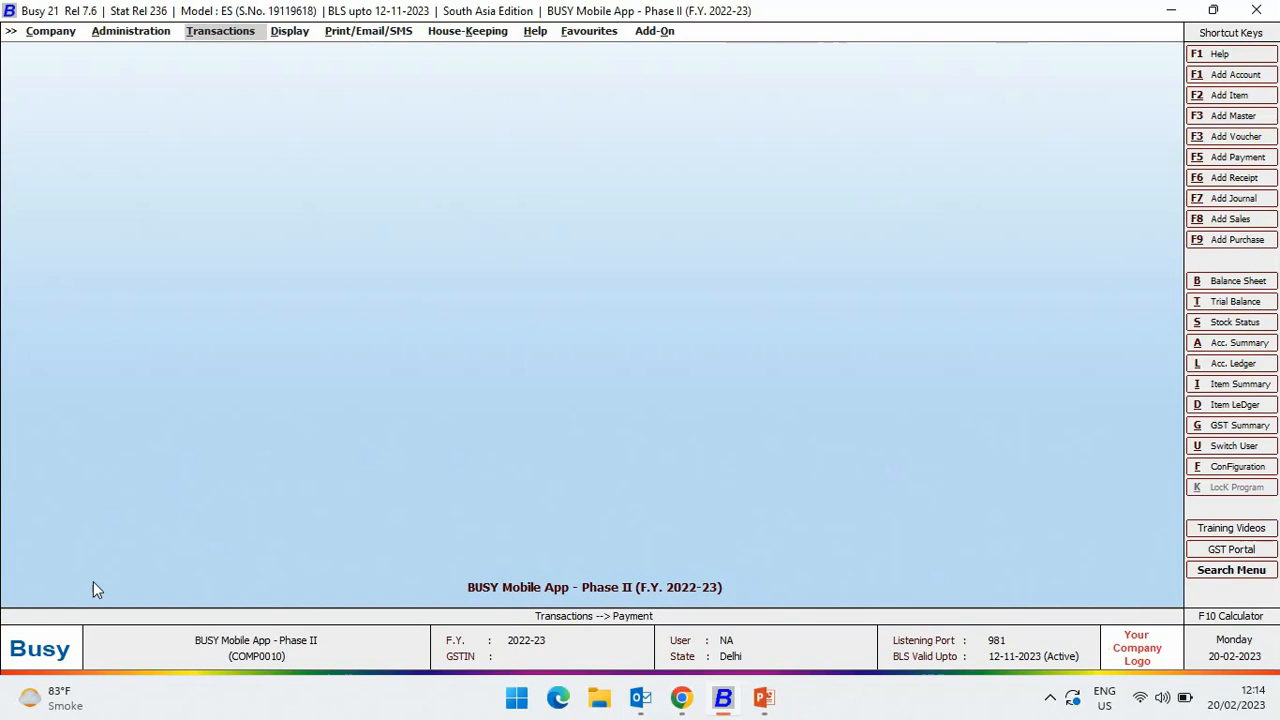
Open Incremental Upload under Administration > Data Export Import > Cloud Sync
click(130, 30)
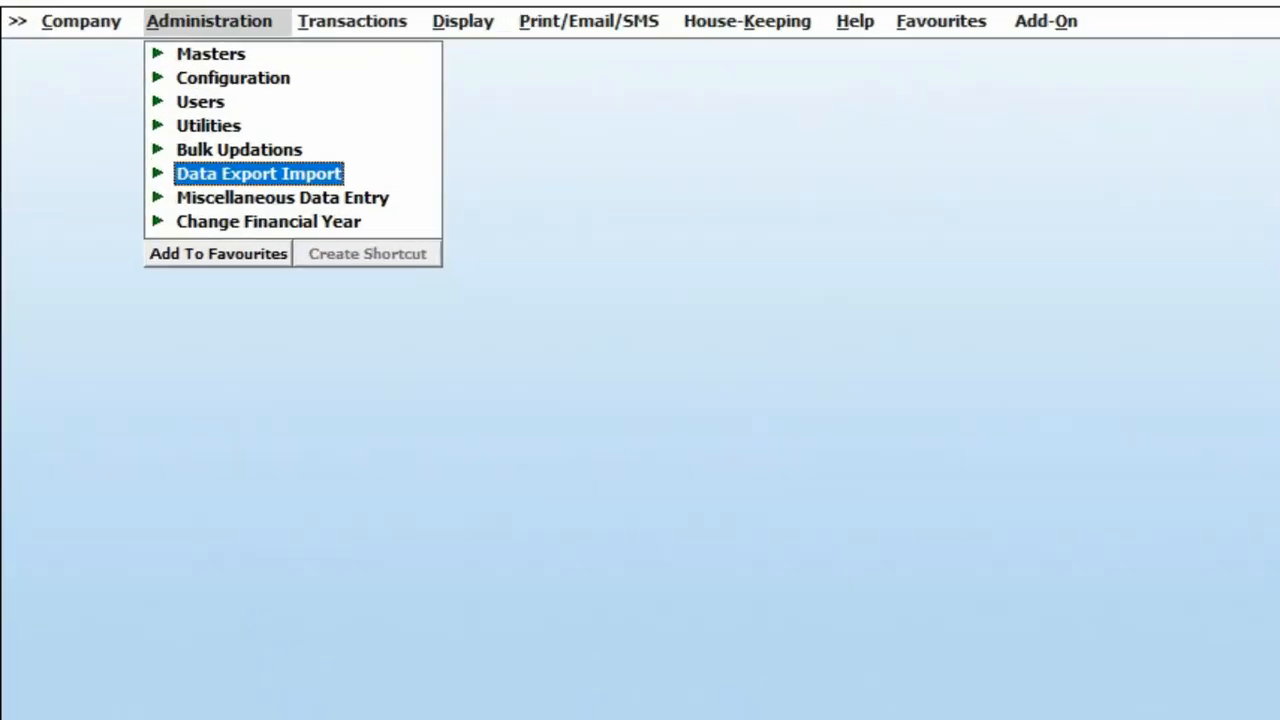
click(258, 173)
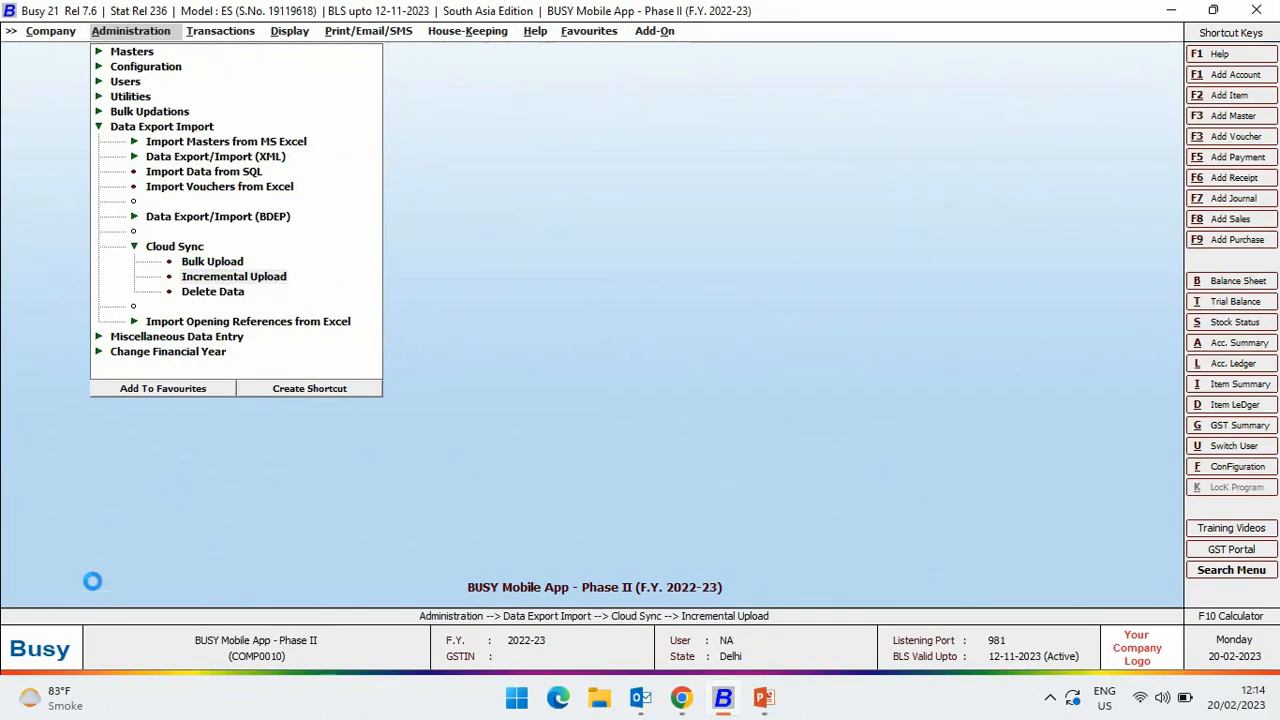
click(233, 276)
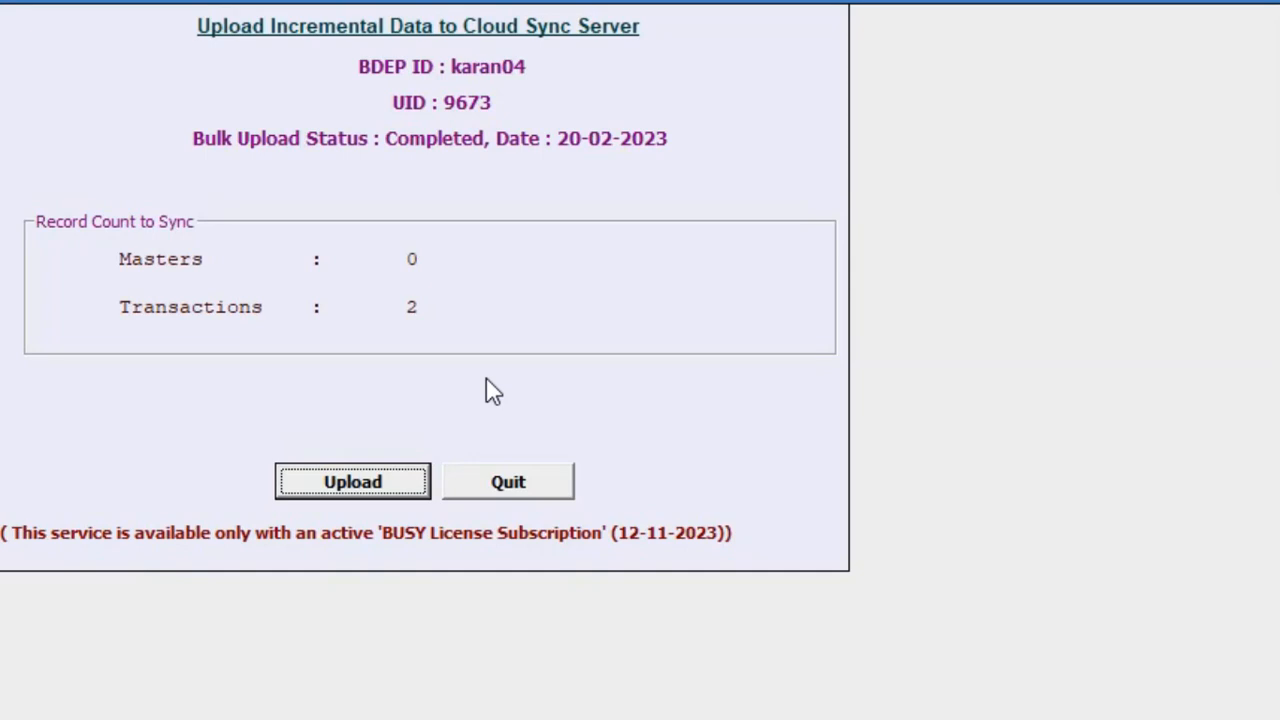
mouse_move(447, 517)
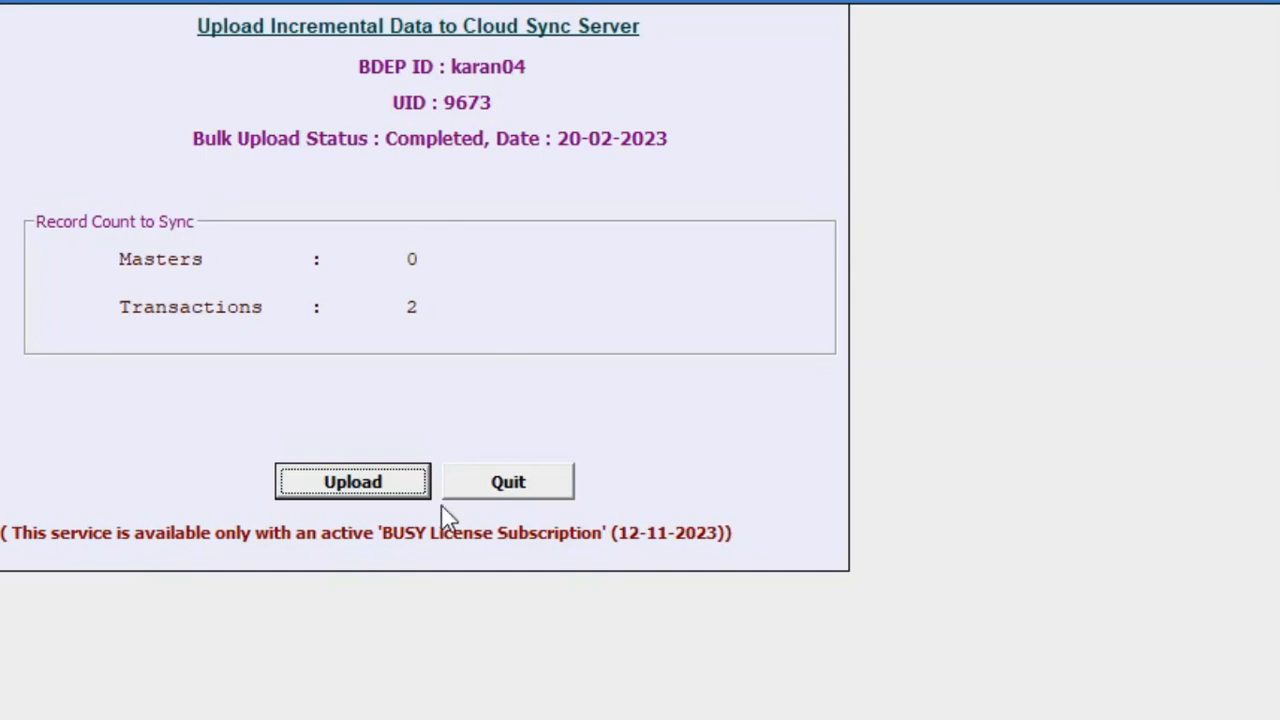
Upload the 2 pending transactions, confirm with Yes, and dismiss the Data Uploaded message
click(352, 481)
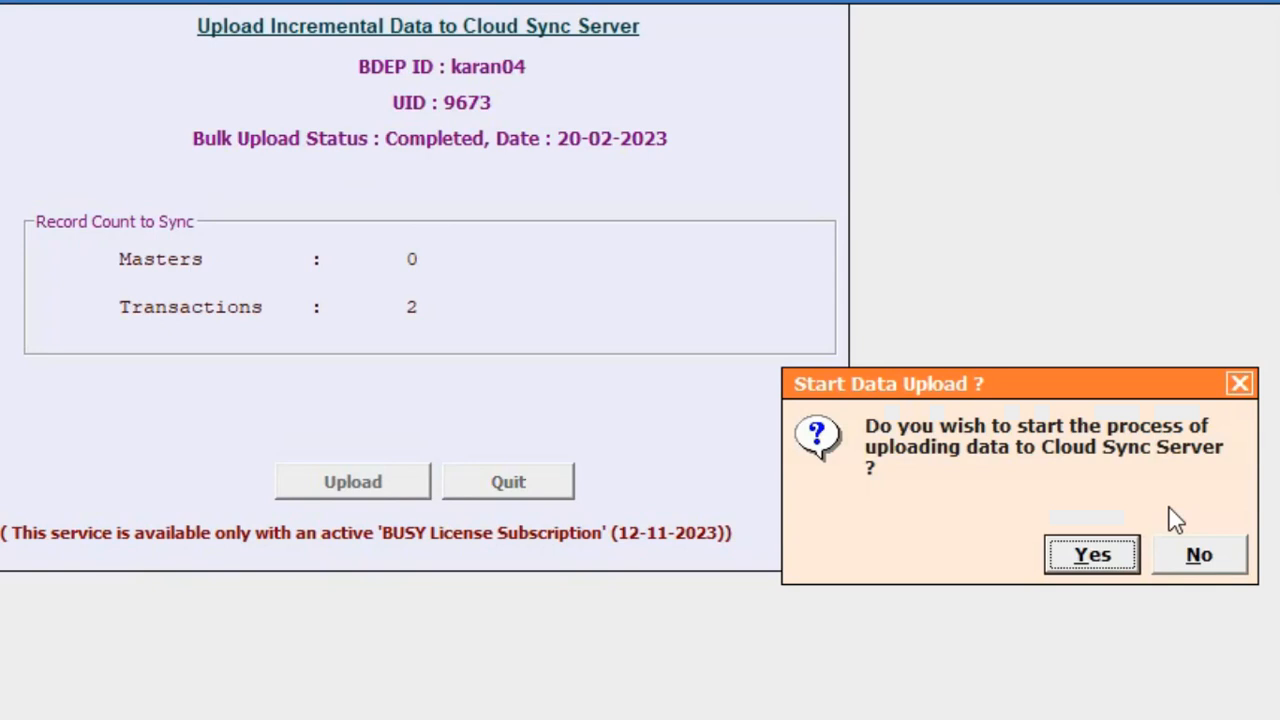
click(1091, 554)
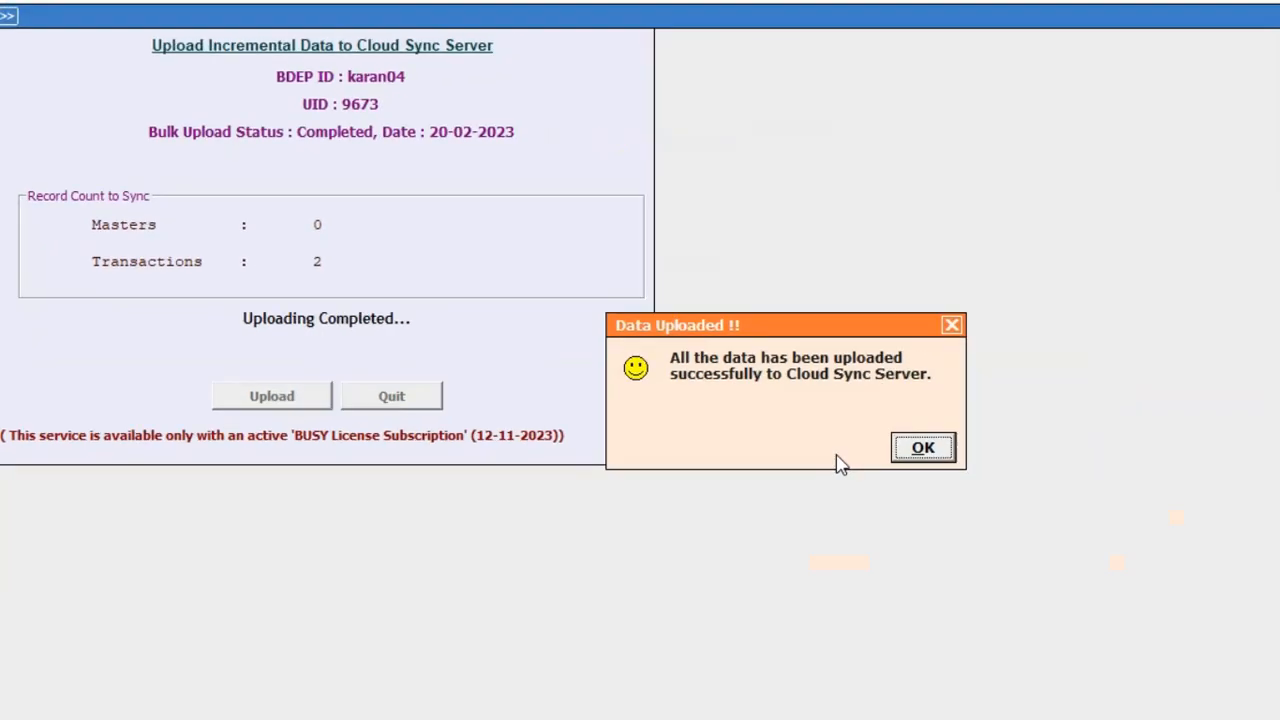
click(922, 447)
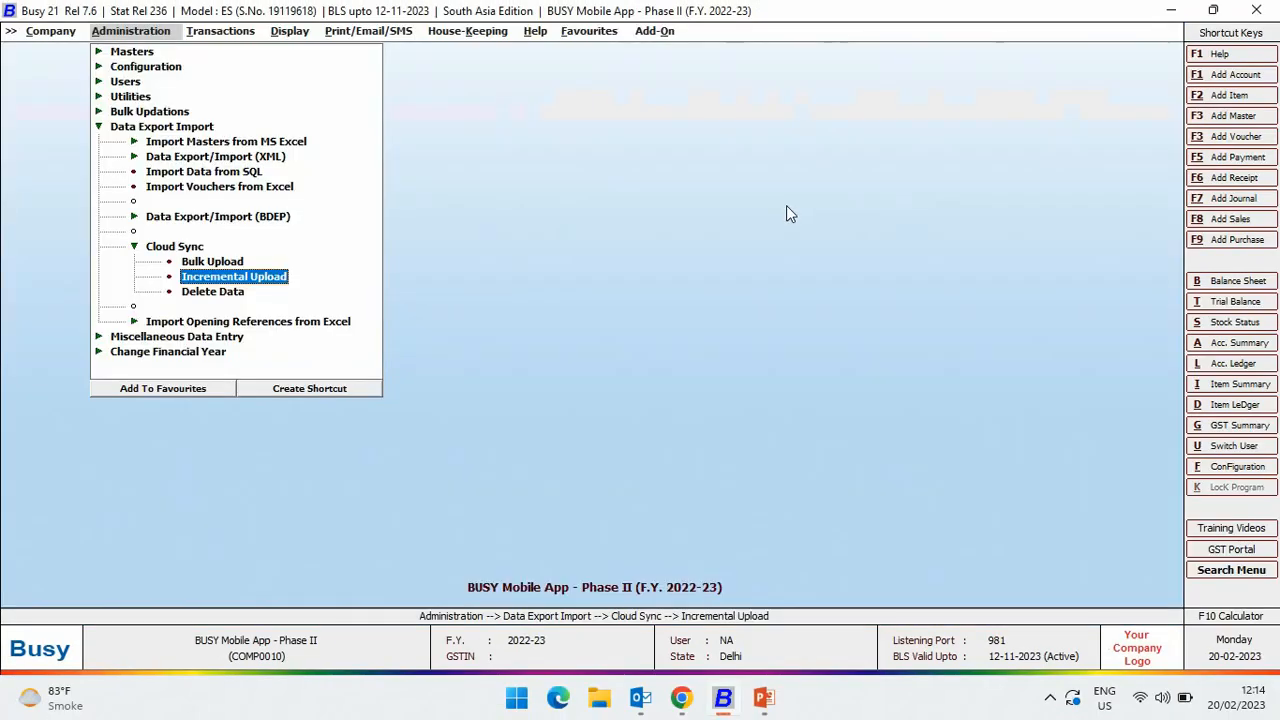